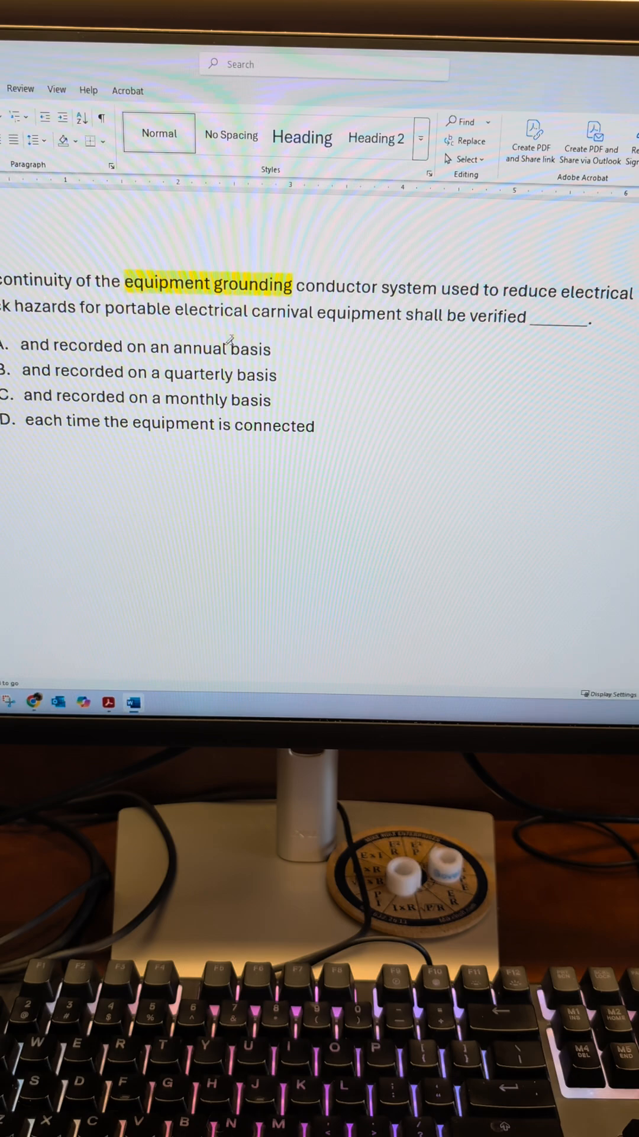
# - Select the word 'carnival' in the exam question, ready to mark it for lookup
pyautogui.doubleClick(283, 321)
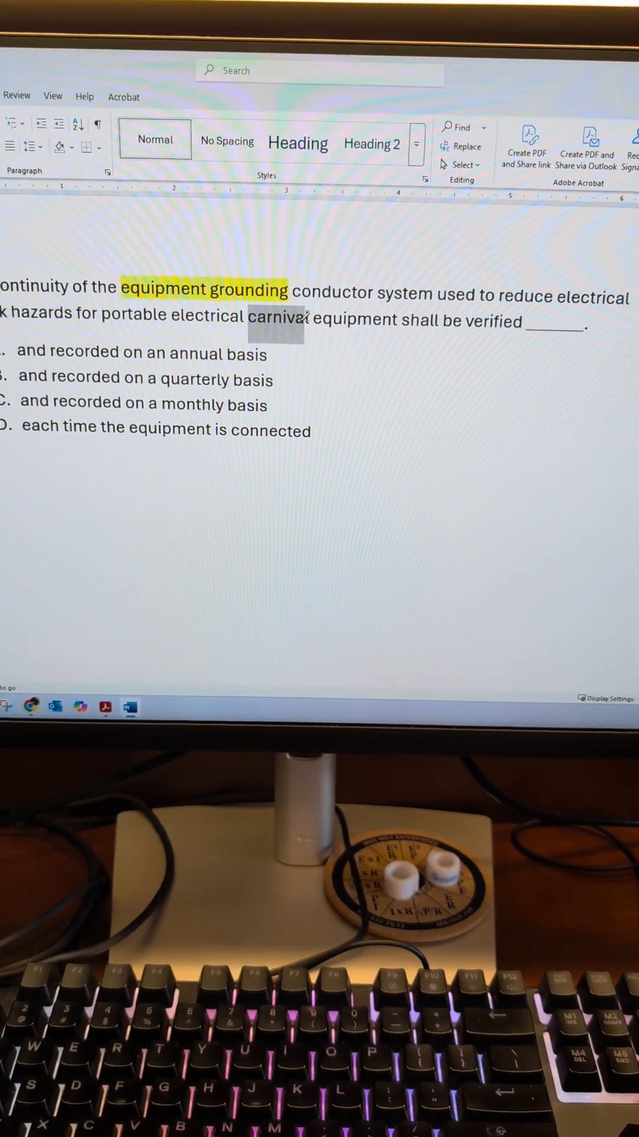